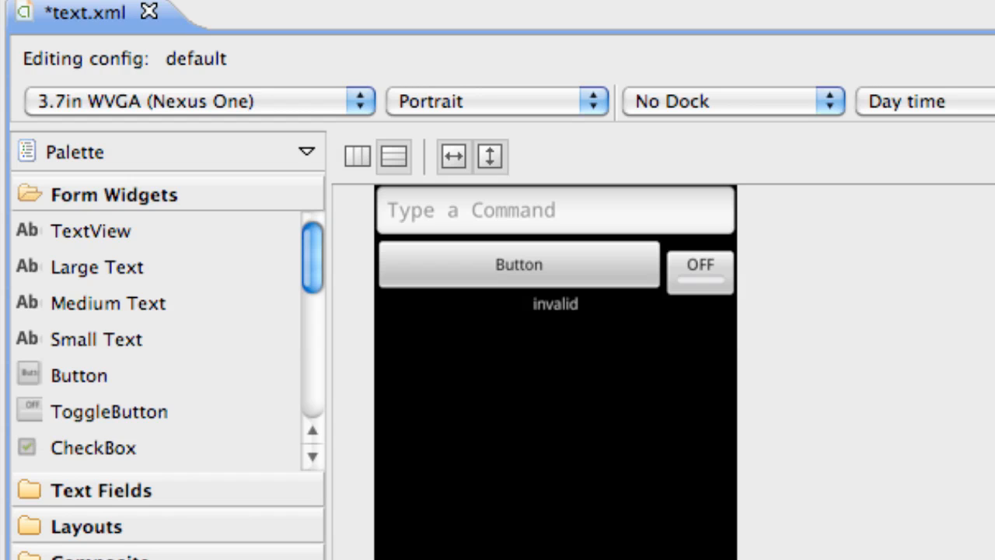
{"action": "mouse_move", "coordinate": [799, 317]}
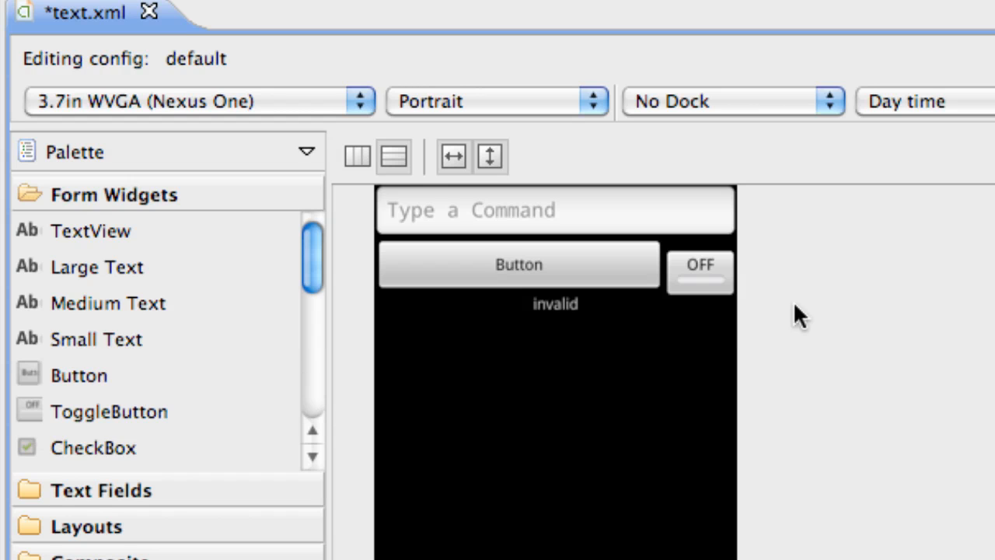
{"action": "mouse_move", "coordinate": [509, 338]}
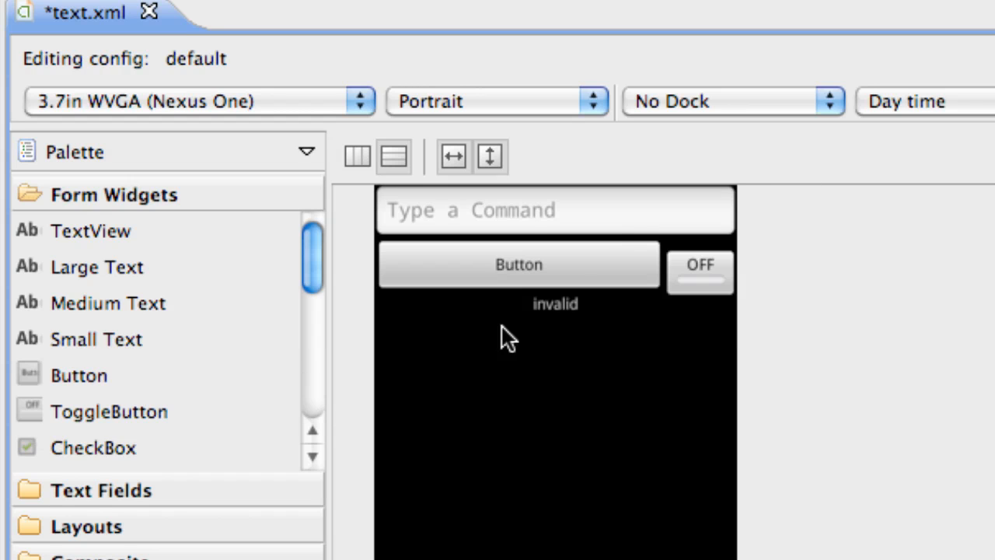
{"action": "mouse_move", "coordinate": [634, 260]}
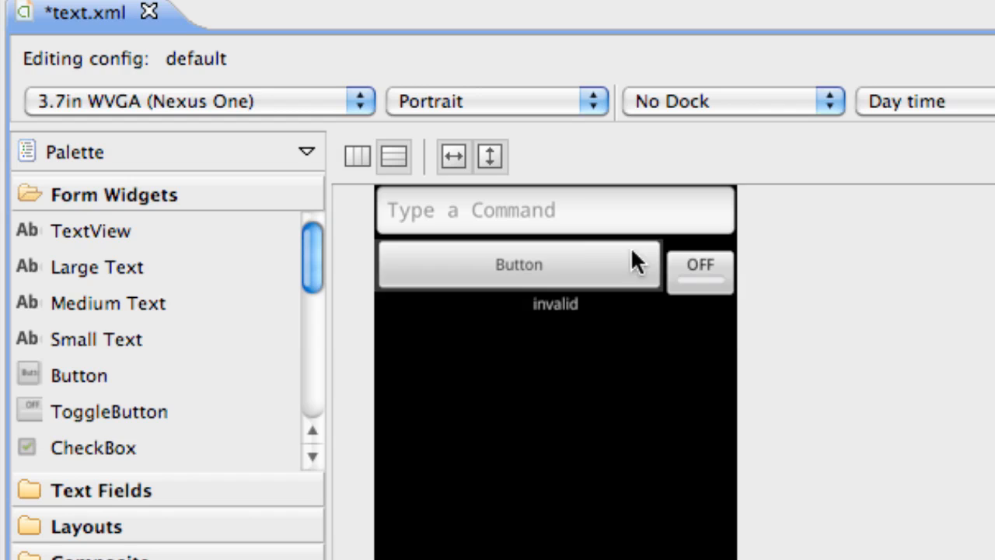
{"action": "mouse_move", "coordinate": [614, 350]}
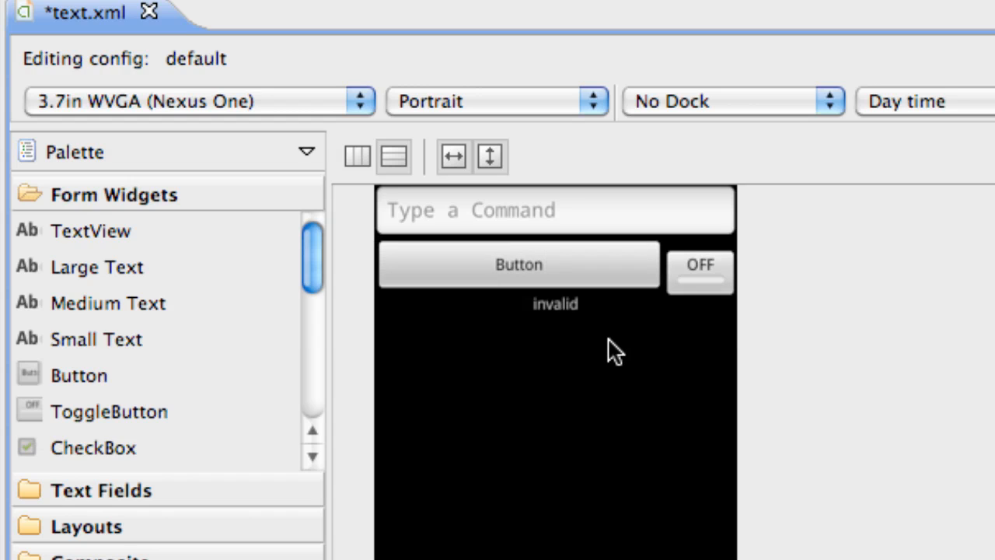
{"action": "mouse_move", "coordinate": [692, 314]}
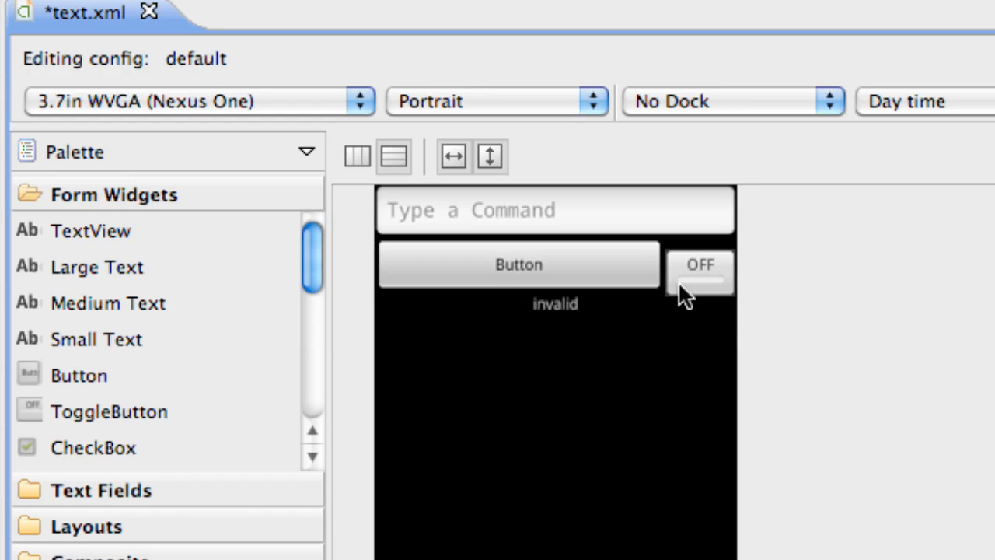
{"action": "mouse_move", "coordinate": [754, 291]}
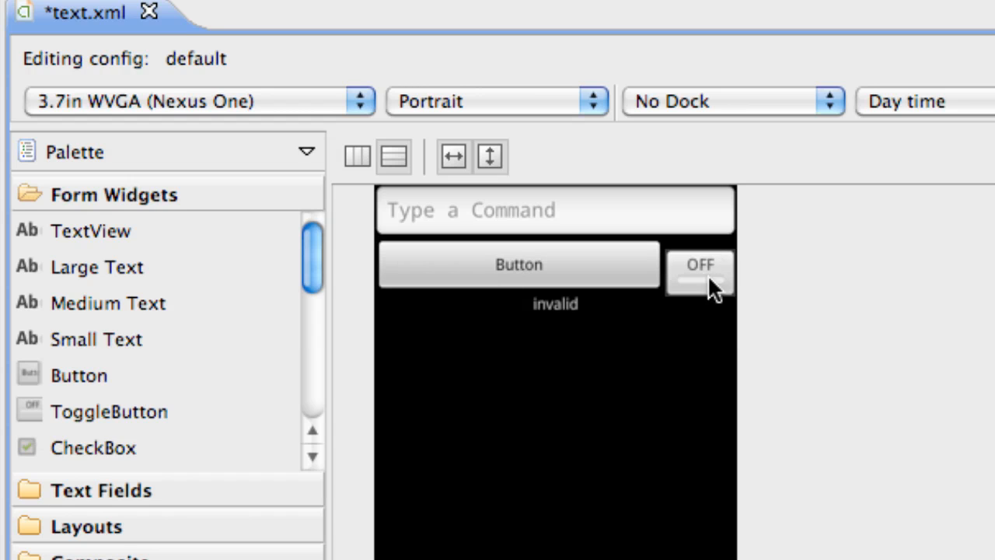
{"action": "mouse_move", "coordinate": [719, 280]}
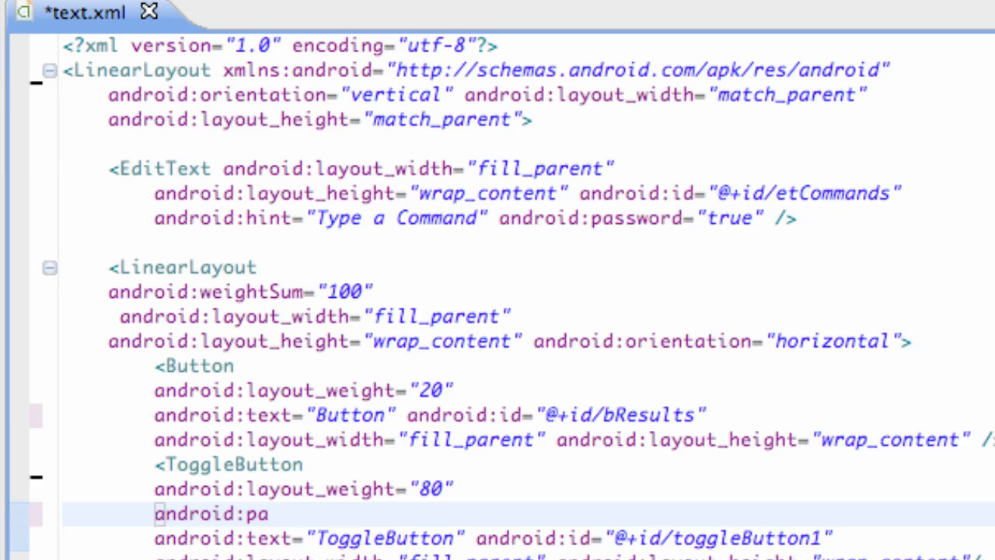
{"action": "mouse_move", "coordinate": [131, 120]}
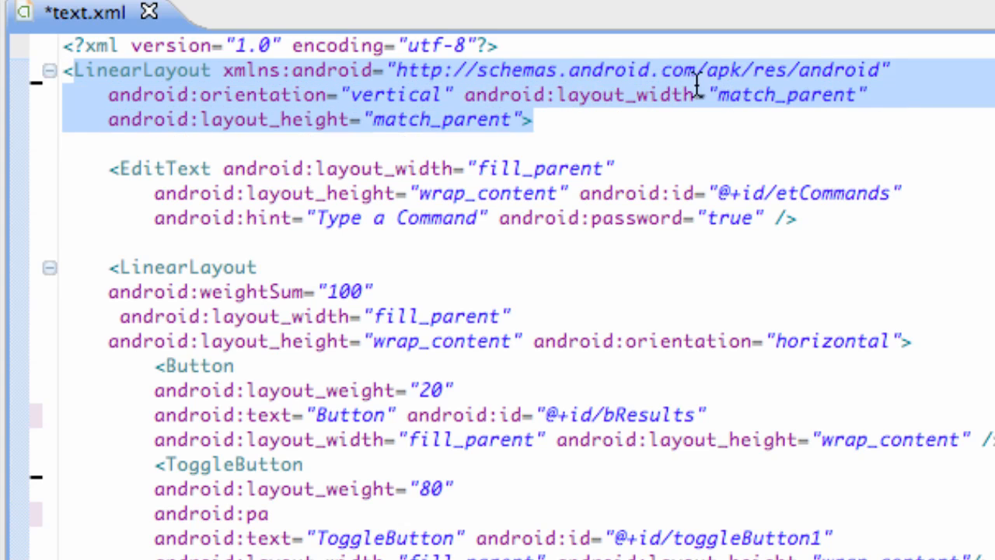
- Add android:padding="10dp" on a new line in the root LinearLayout tag
{"action": "left_click", "coordinate": [534, 118]}
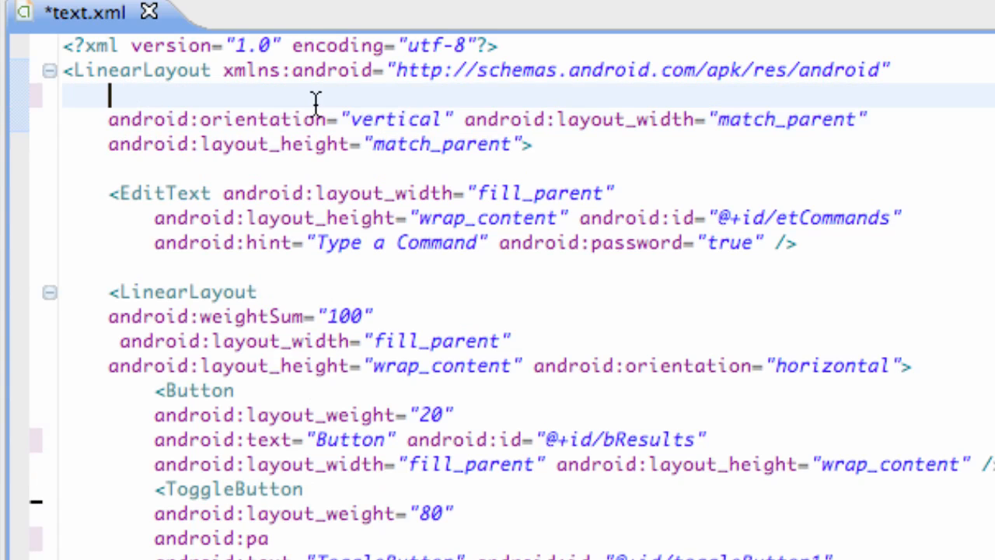
{"action": "type", "text": "android"}
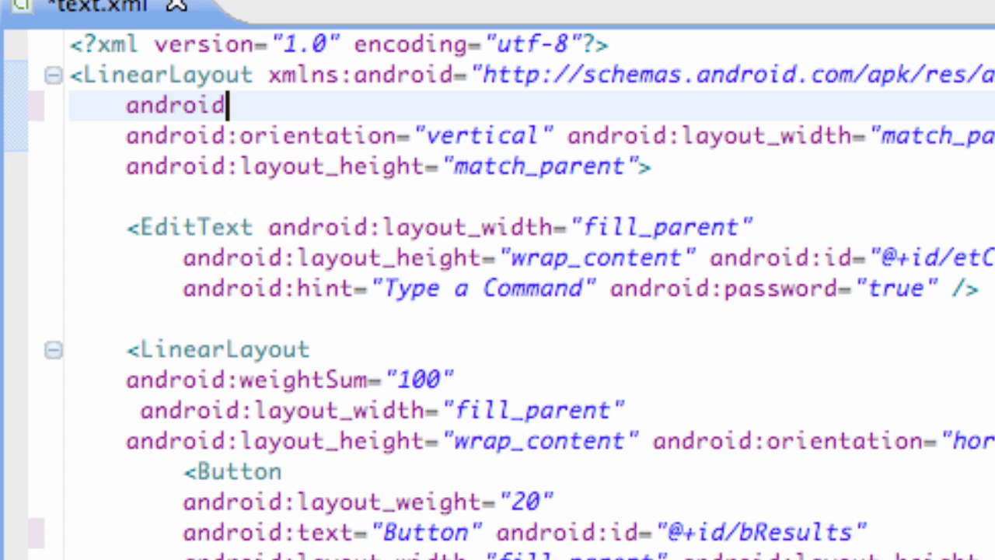
{"action": "type", "text": ":padding"}
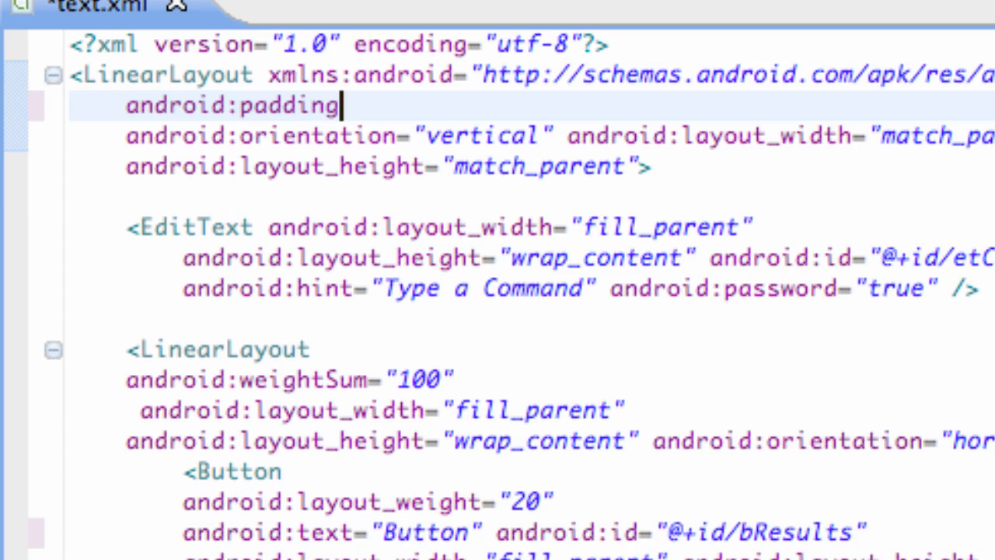
{"action": "type", "text": "=\""}
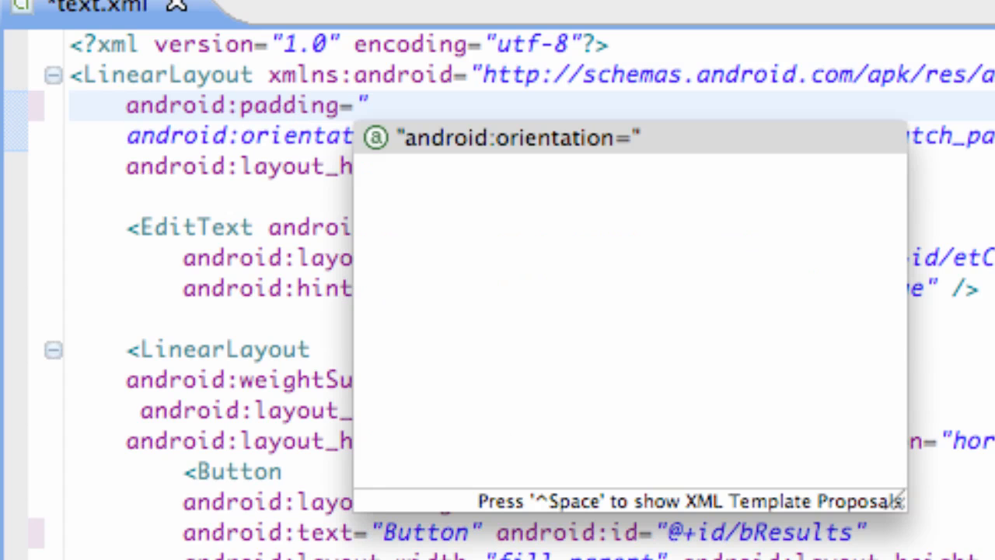
{"action": "type", "text": "10d"}
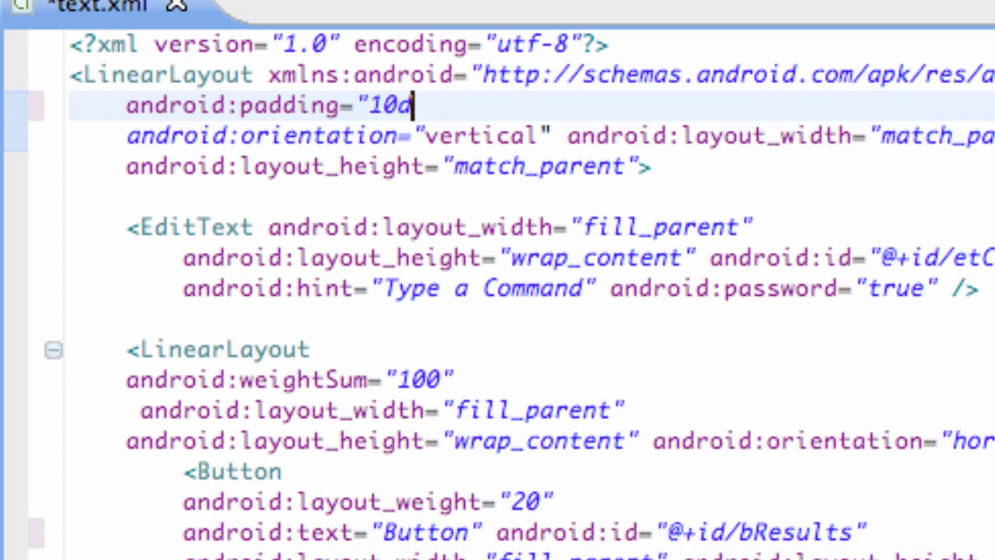
{"action": "type", "text": "p\""}
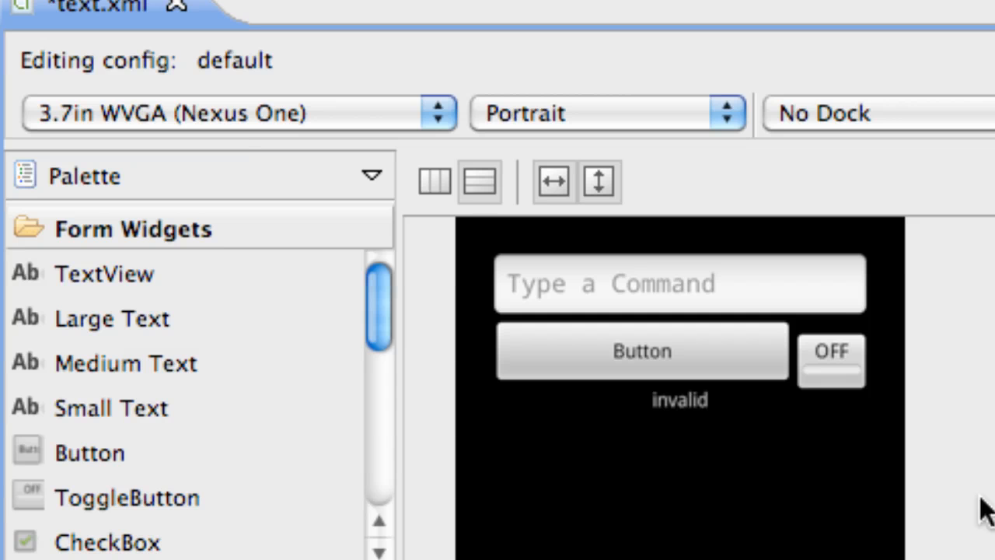
{"action": "mouse_move", "coordinate": [578, 253]}
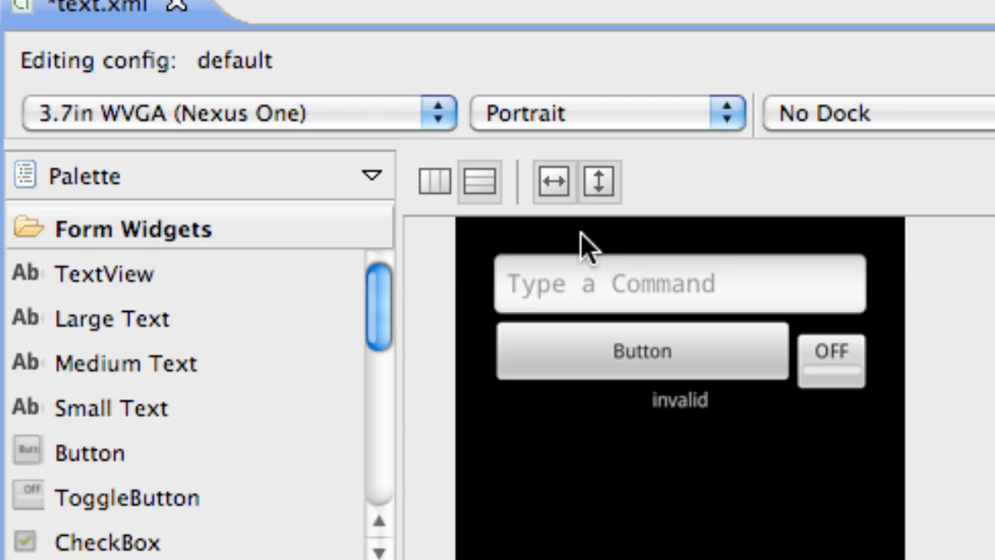
{"action": "mouse_move", "coordinate": [495, 335]}
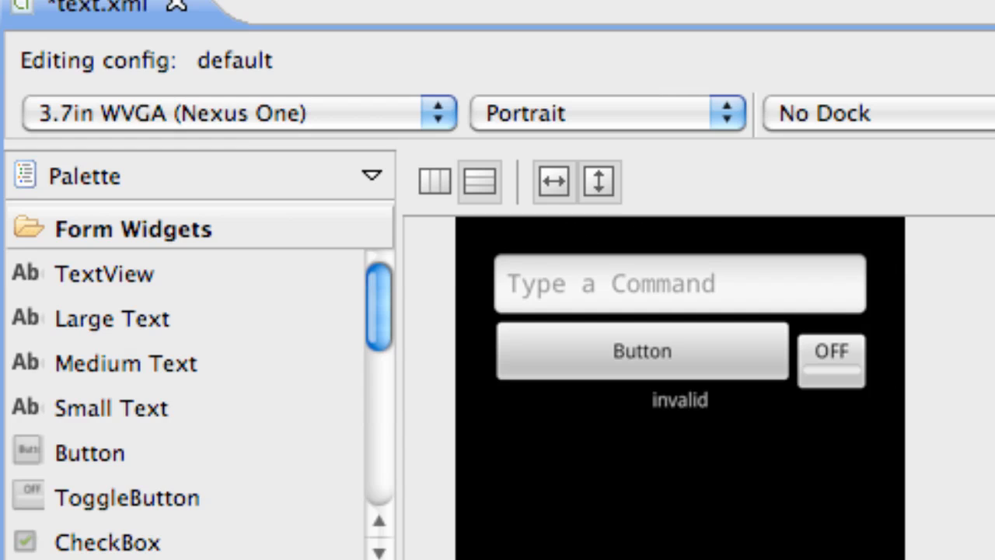
{"action": "mouse_move", "coordinate": [730, 237]}
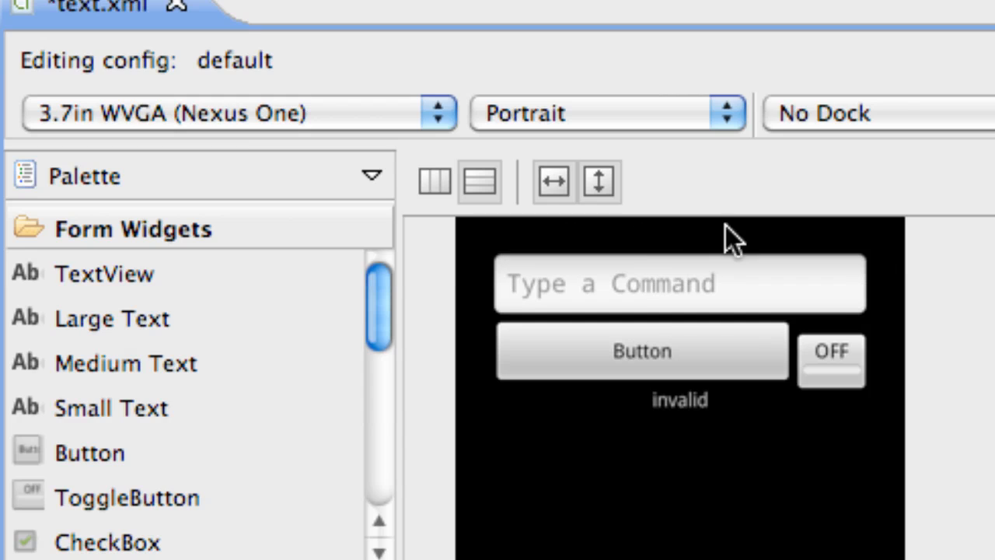
{"action": "mouse_move", "coordinate": [718, 268]}
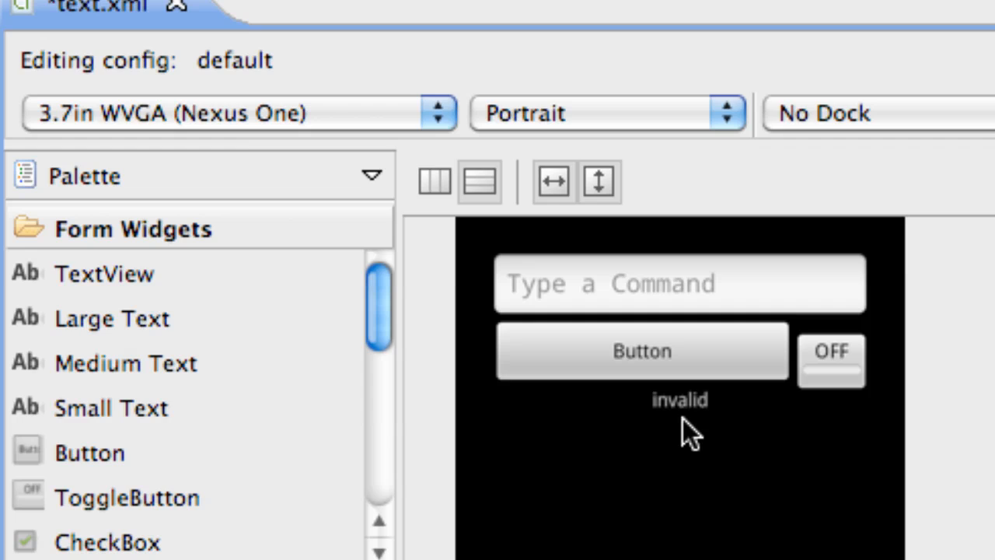
- Preview the 10dp-padded layout in Graphical Layout, then return to the XML source
{"action": "left_click", "coordinate": [678, 399]}
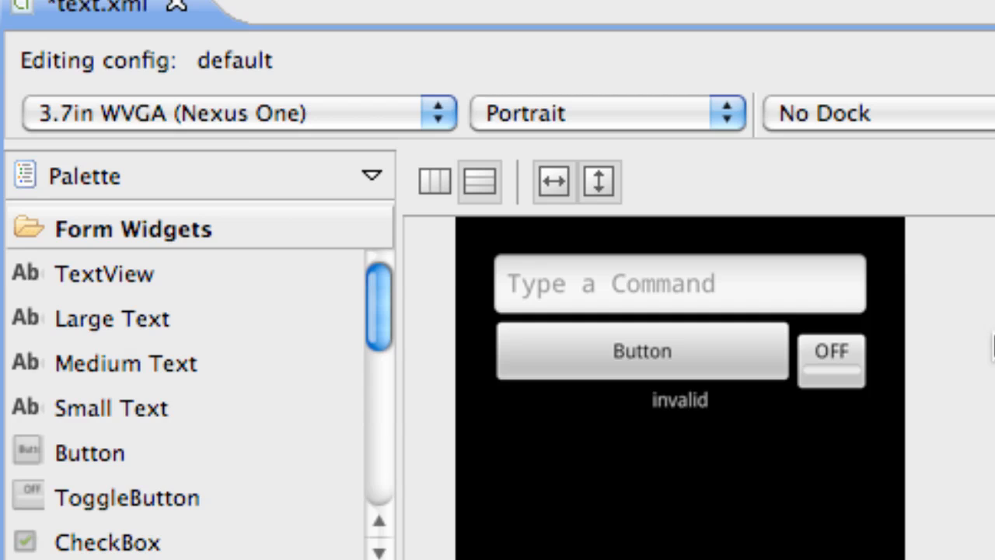
{"action": "mouse_move", "coordinate": [634, 245]}
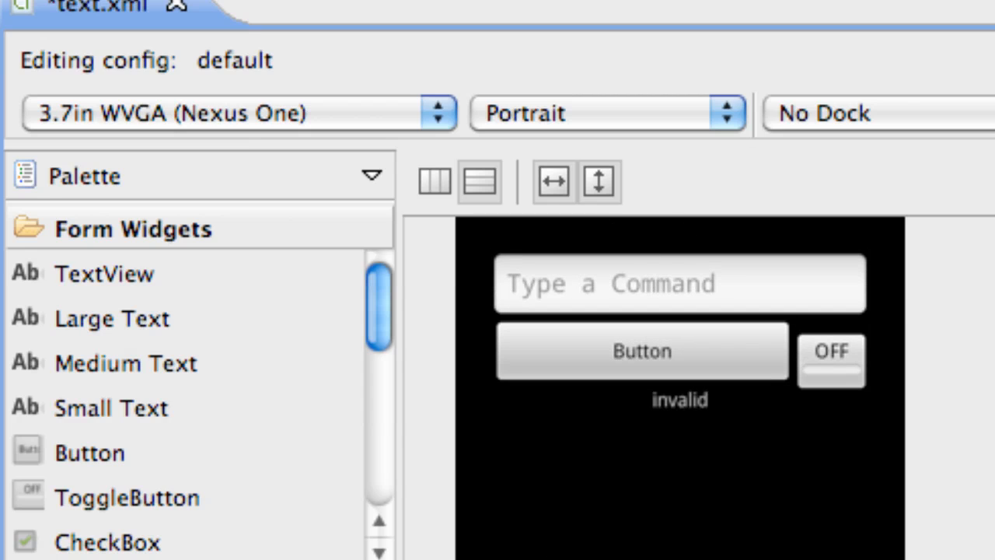
{"action": "mouse_move", "coordinate": [890, 381]}
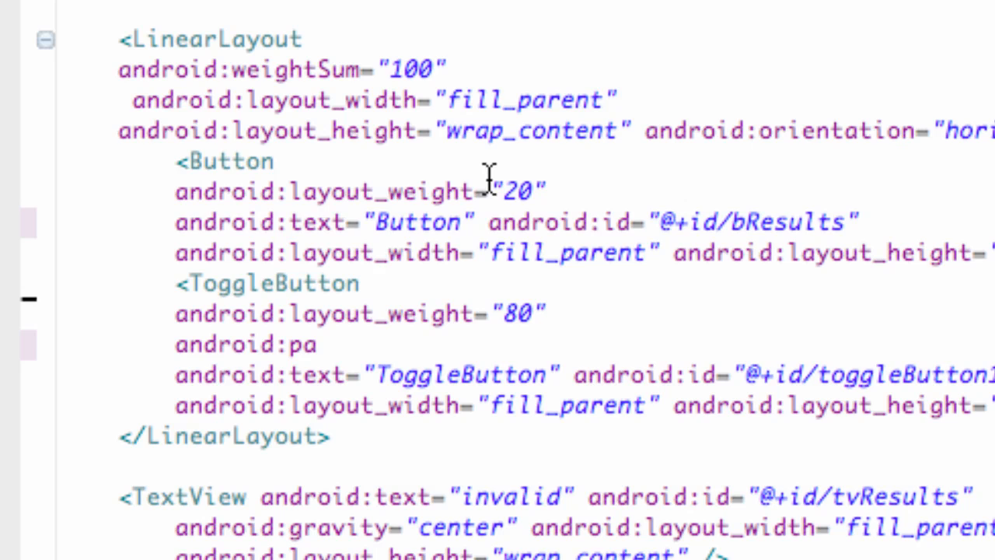
- Give the ToggleButton android:paddingBottom="10dp" and check the preview before returning to XML
{"action": "left_click", "coordinate": [319, 345]}
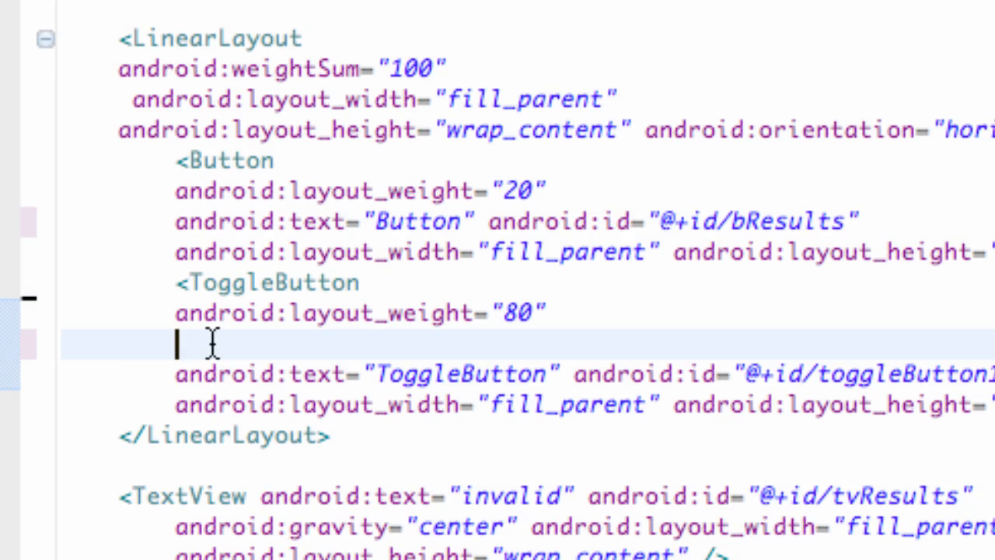
{"action": "type", "text": "android:"}
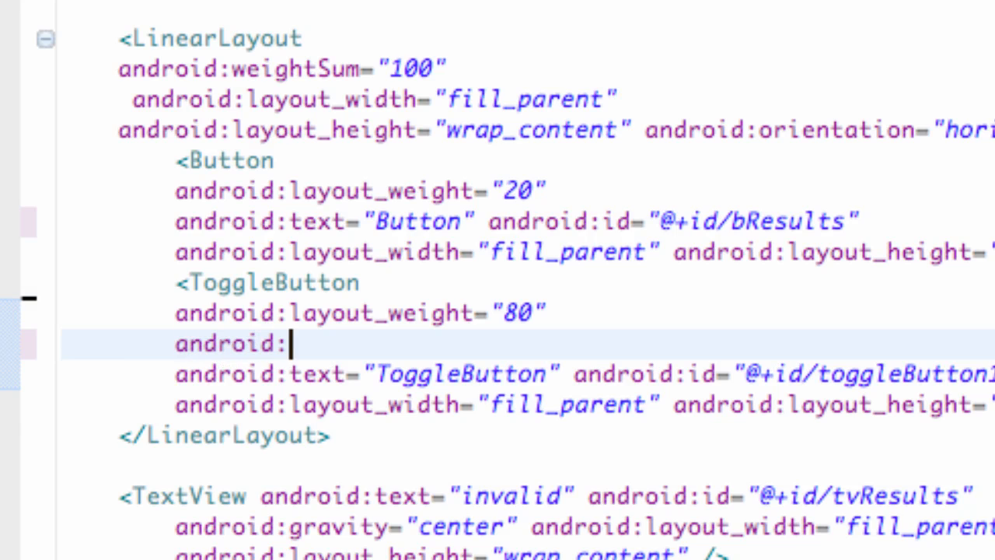
{"action": "type", "text": "pa"}
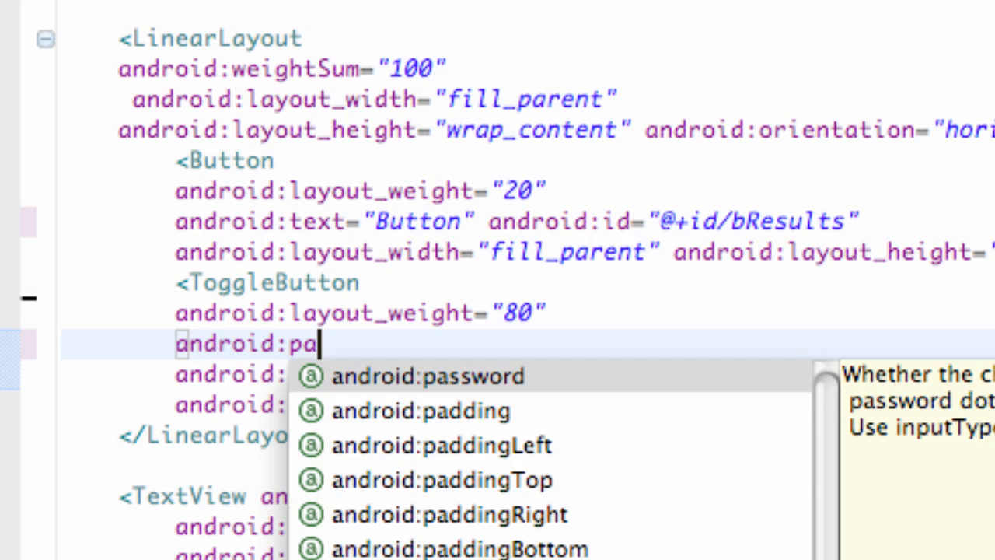
{"action": "mouse_move", "coordinate": [446, 455]}
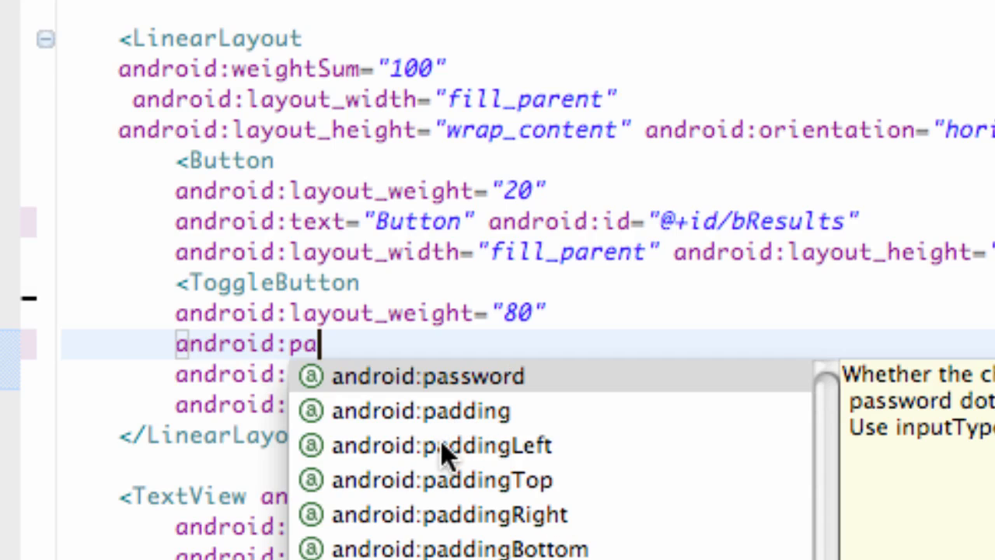
{"action": "mouse_move", "coordinate": [509, 540]}
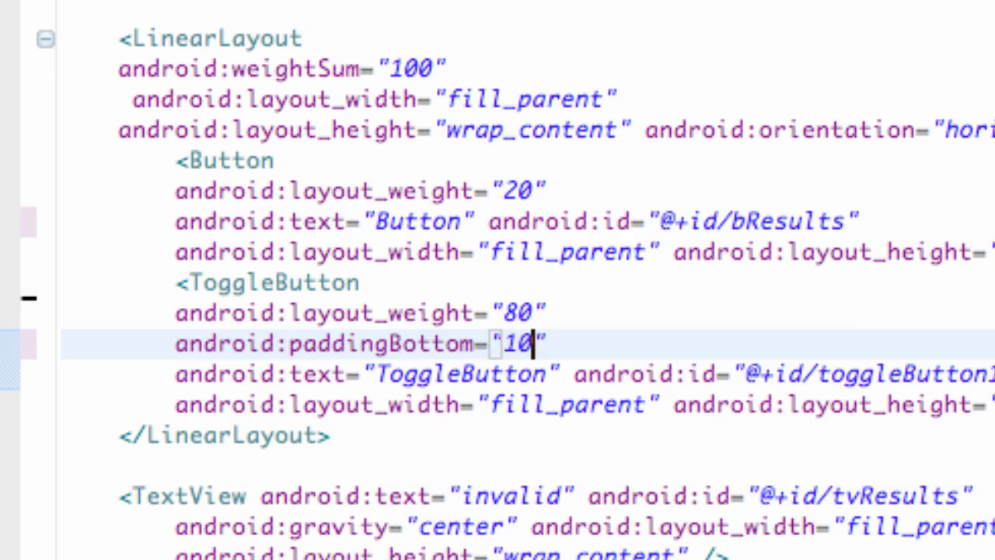
{"action": "type", "text": "dp"}
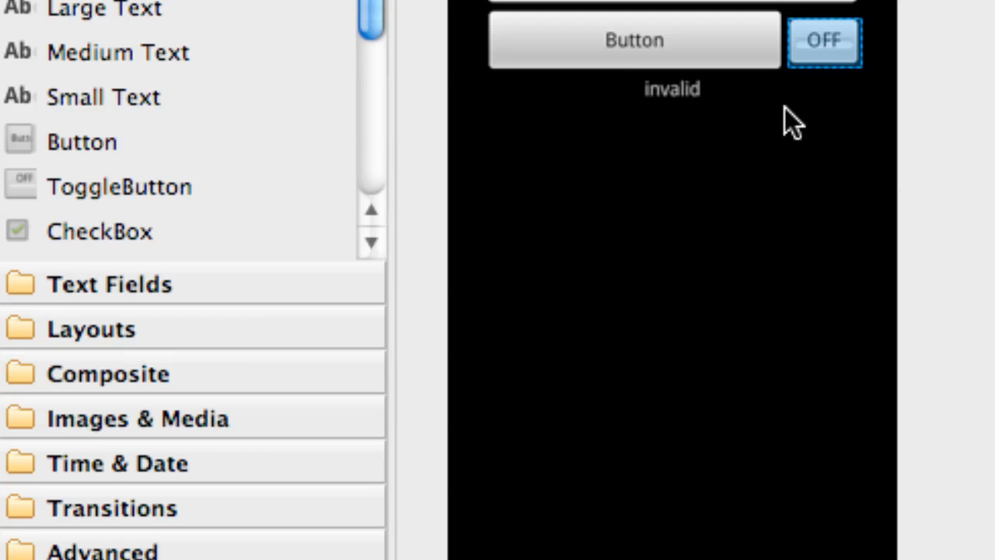
{"action": "left_click", "coordinate": [672, 88]}
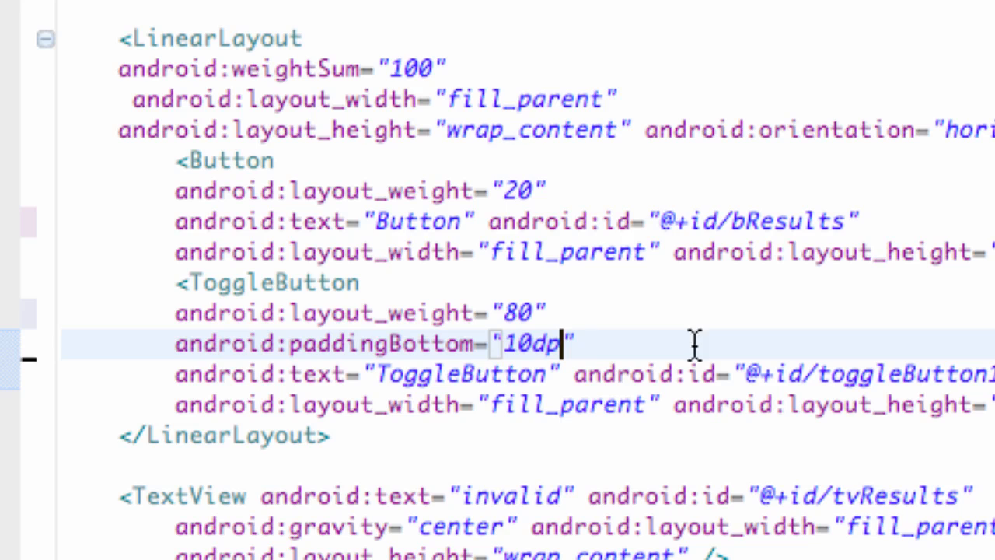
{"action": "mouse_move", "coordinate": [630, 347]}
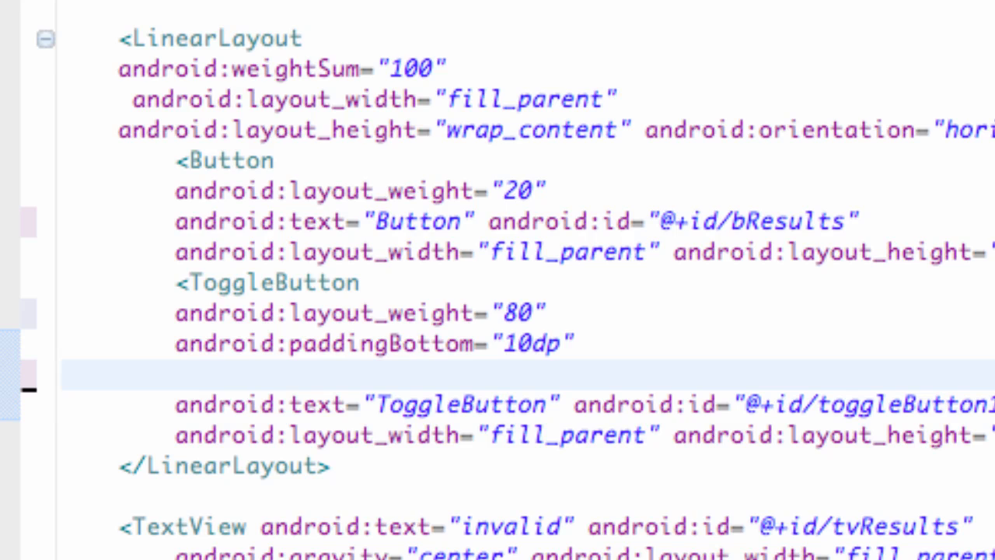
- Add android:checked="true" to the ToggleButton and confirm the preview shows it ON
{"action": "left_click", "coordinate": [178, 375]}
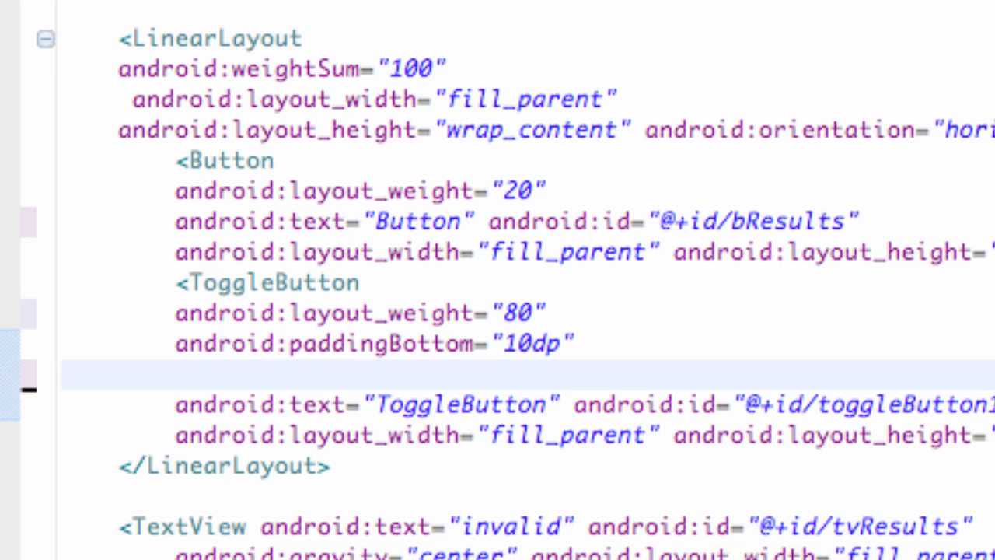
{"action": "type", "text": "android:"}
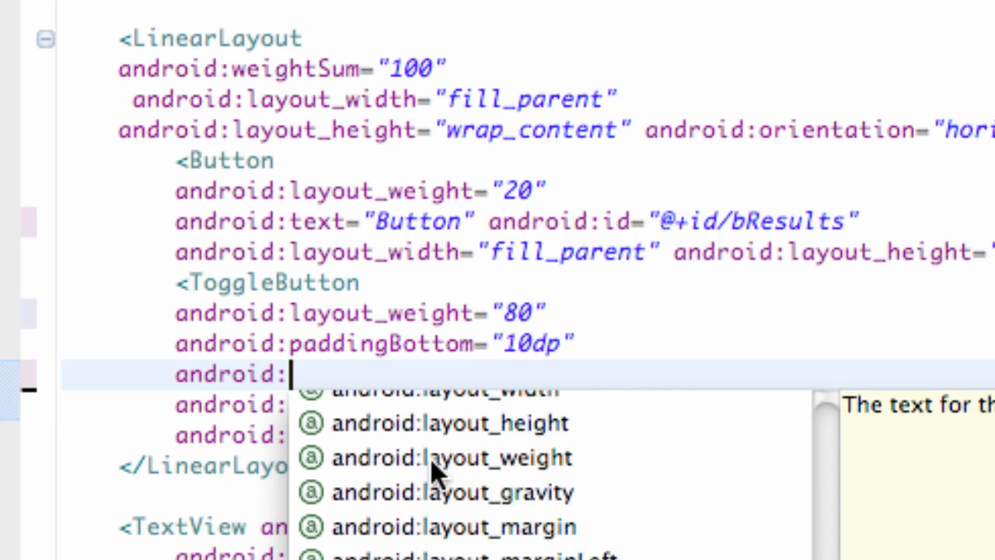
{"action": "scroll", "scroll_direction": "down", "scroll_amount": 3}
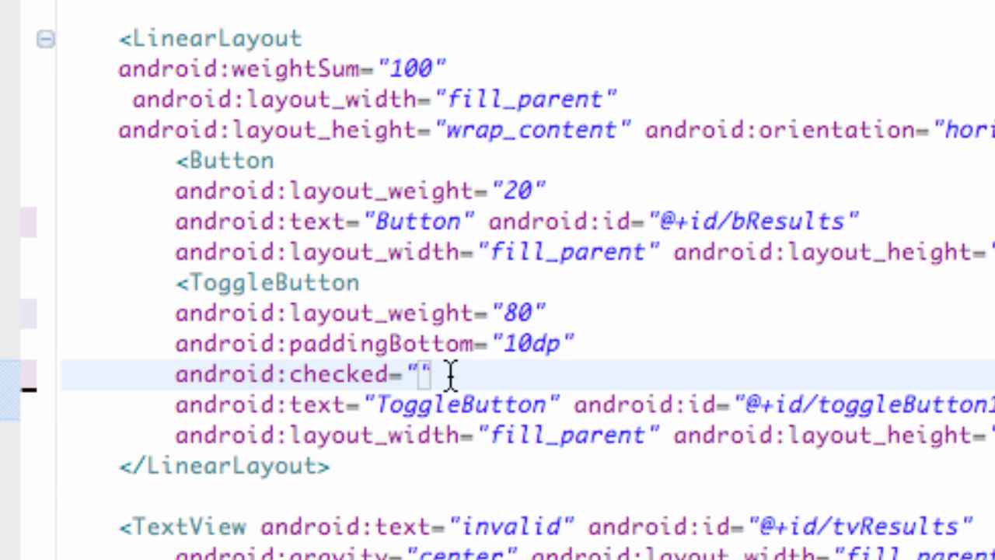
{"action": "type", "text": "tr"}
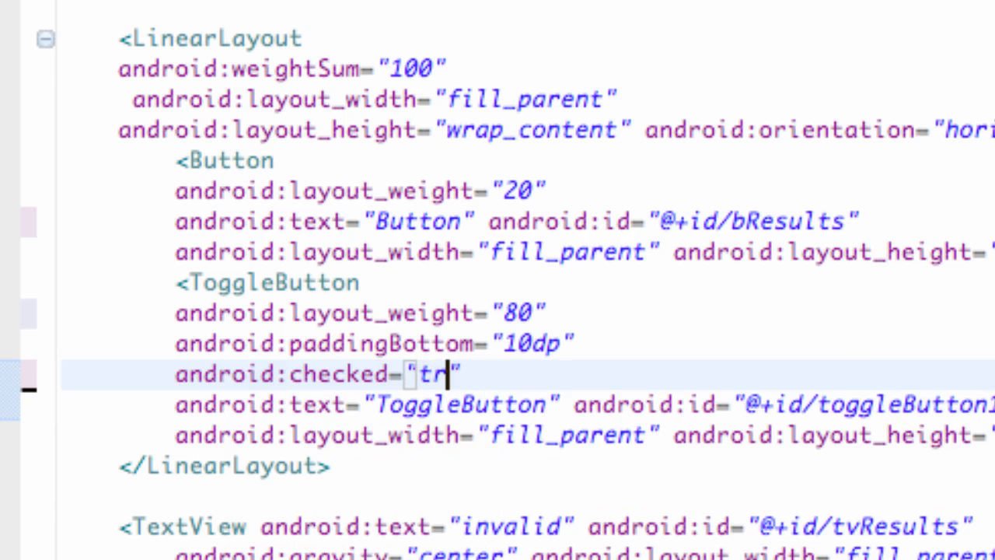
{"action": "type", "text": "ue"}
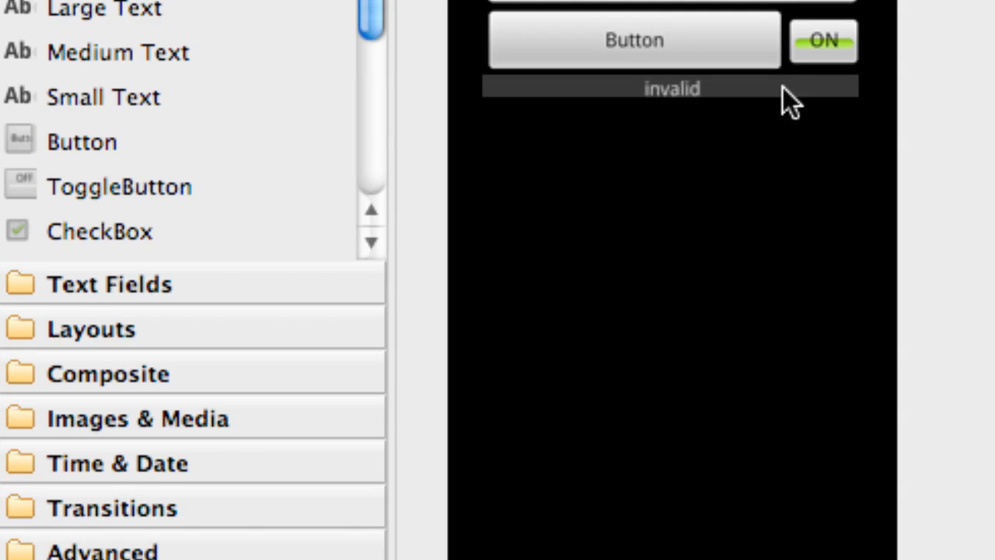
{"action": "left_click", "coordinate": [634, 40]}
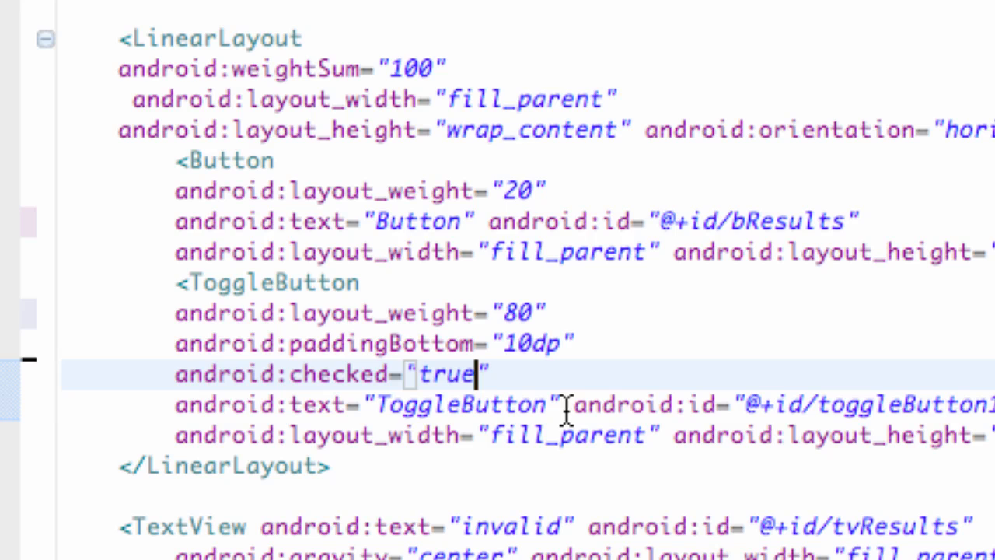
{"action": "mouse_move", "coordinate": [498, 252]}
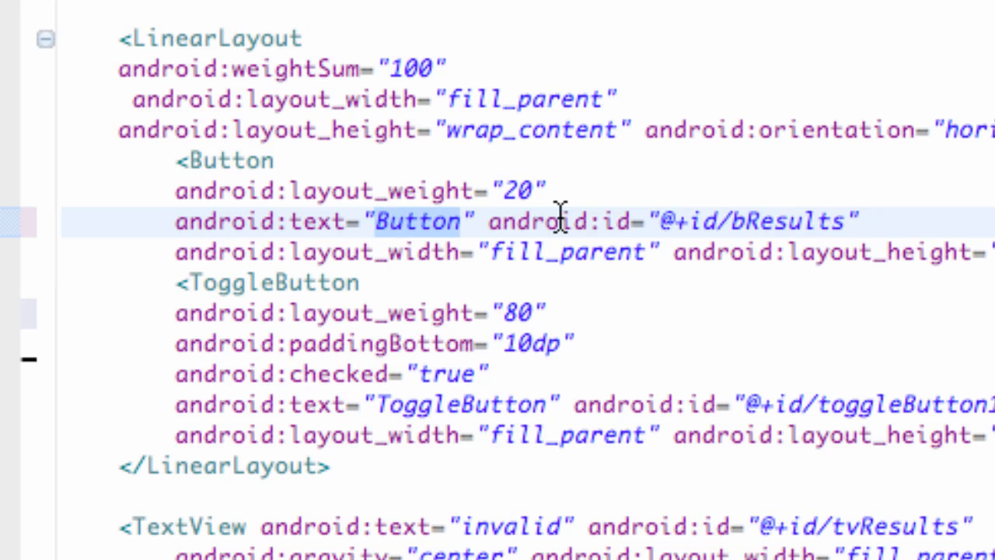
- Change the bResults button's android:text from "Button" to "Try Command"
{"action": "type", "text": "Try"}
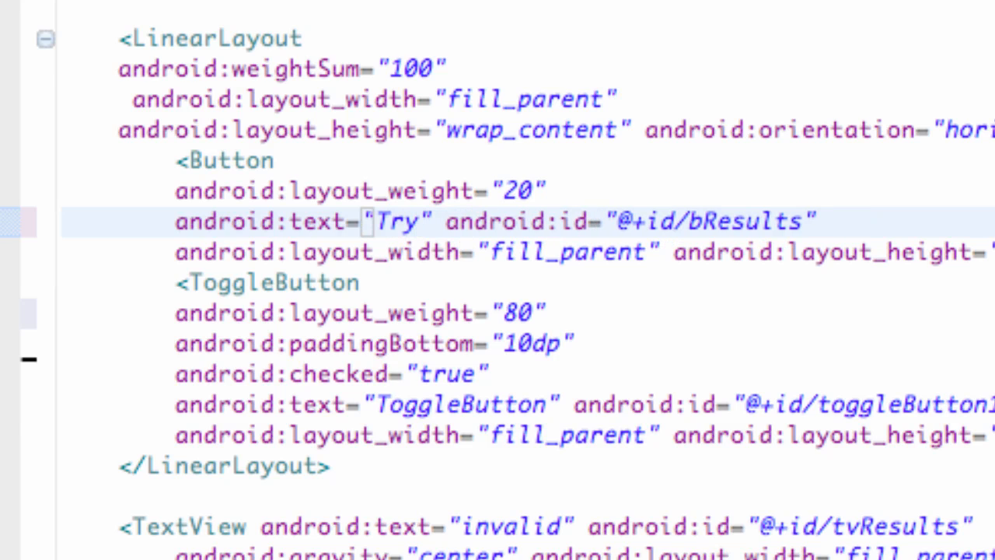
{"action": "type", "text": "Command"}
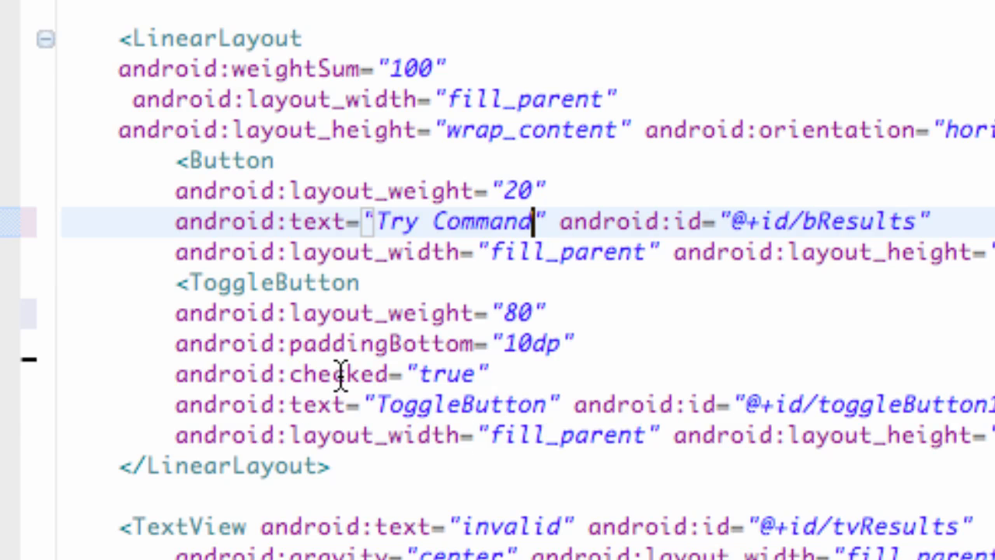
{"action": "scroll", "scroll_direction": "down", "scroll_amount": 3}
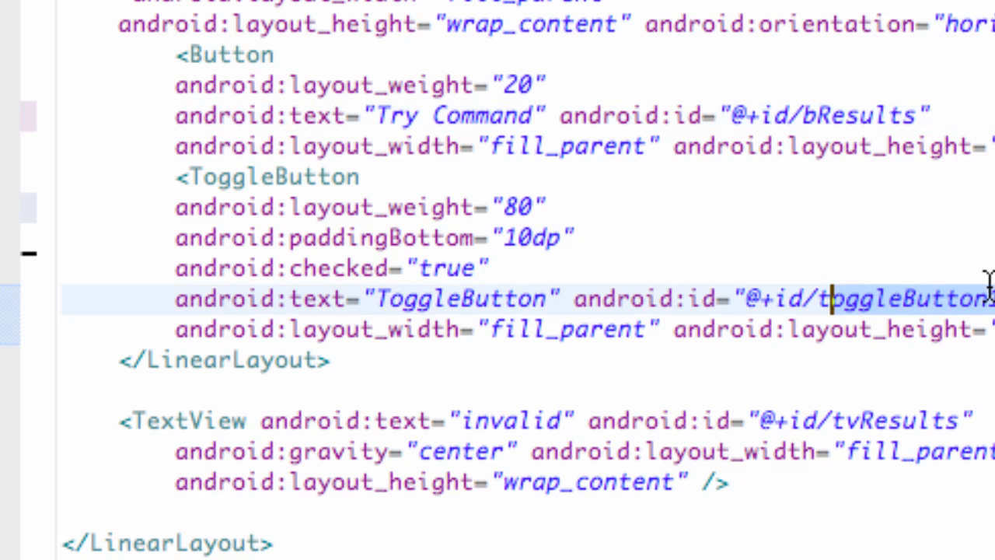
- Rename the ToggleButton id from toggleButton1 to @+id/tbPassword, correcting a typo
{"action": "type", "text": "1\""}
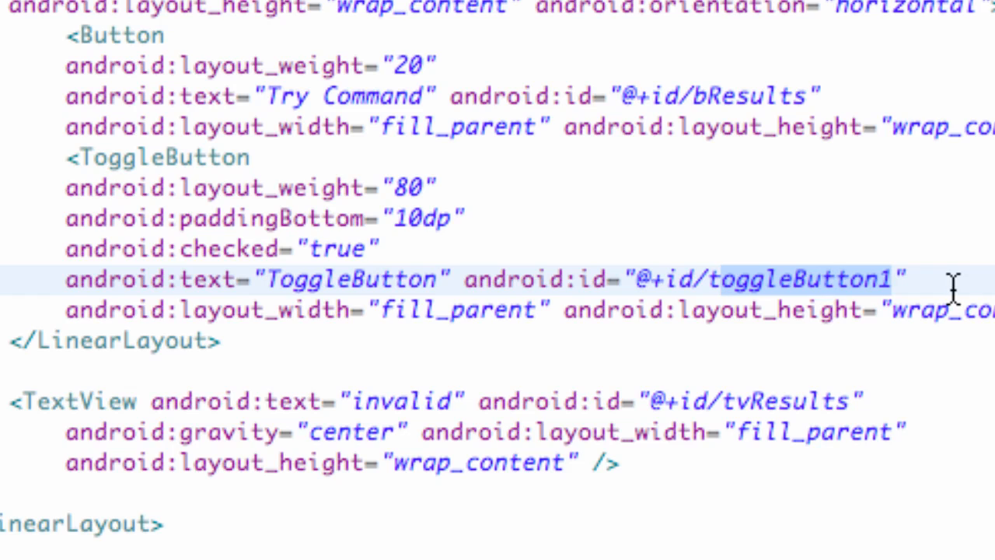
{"action": "type", "text": "tg"}
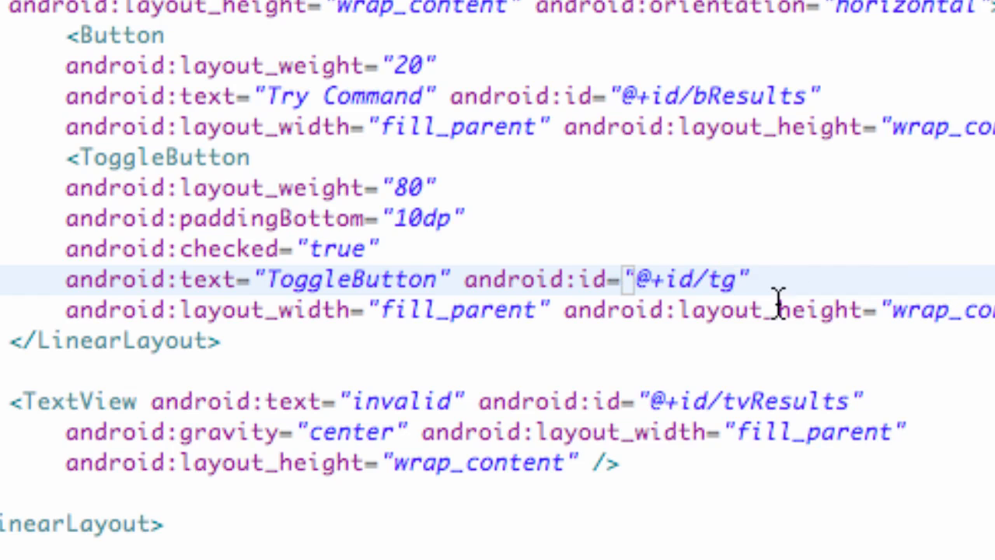
{"action": "key", "text": "Backspace"}
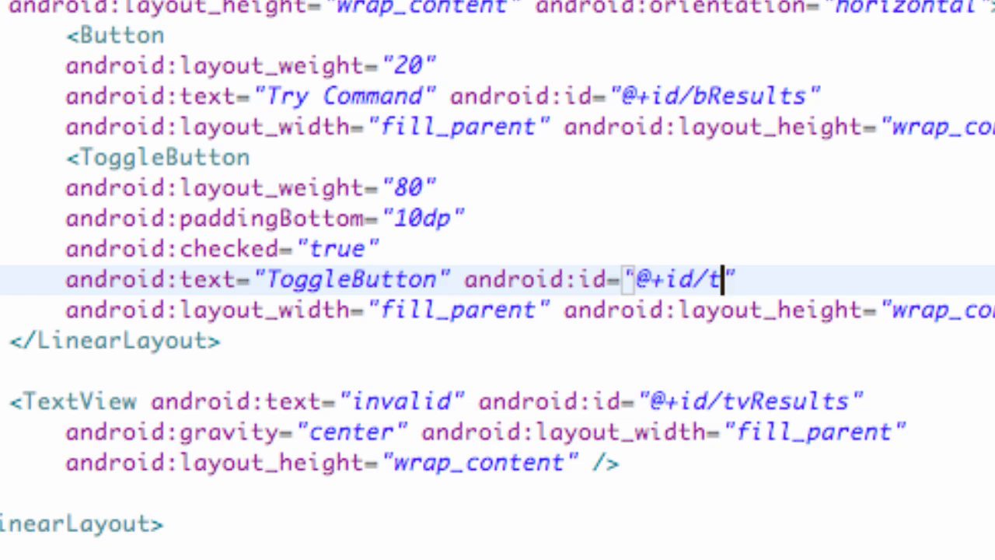
{"action": "type", "text": "b"}
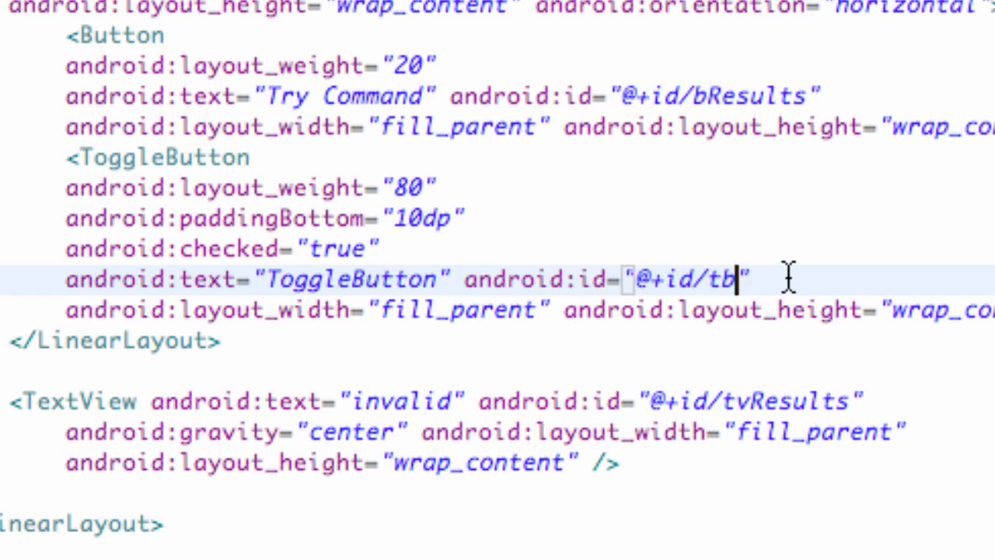
{"action": "type", "text": "Passwor"}
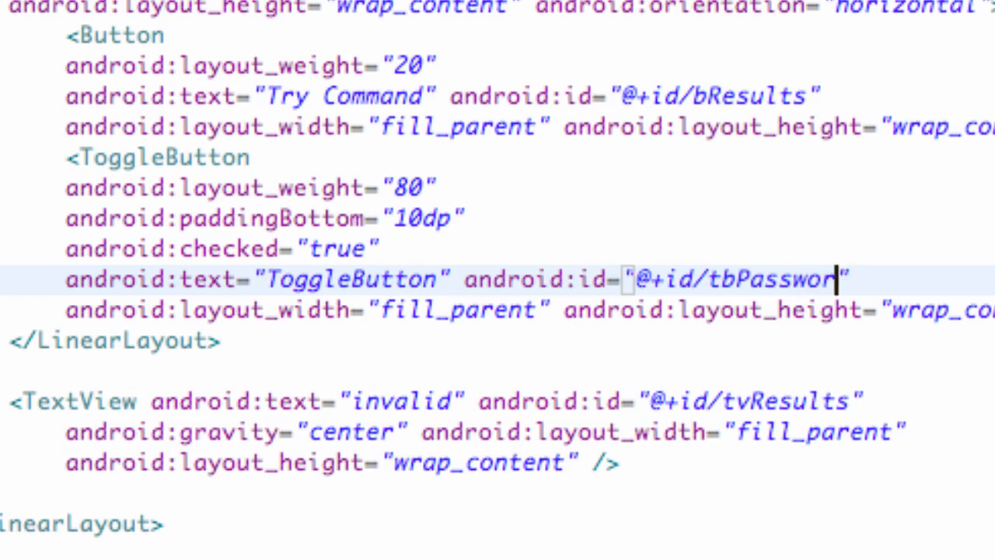
{"action": "type", "text": "d"}
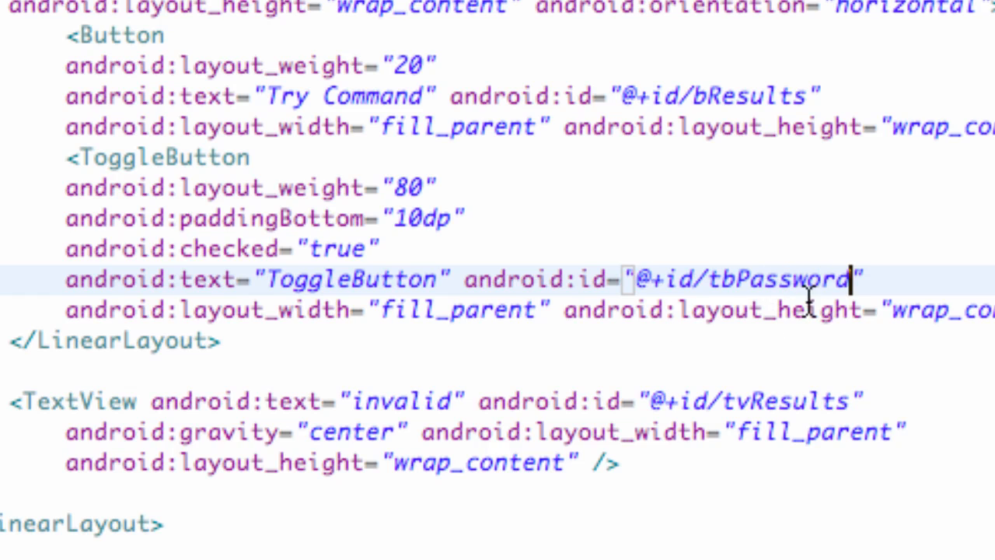